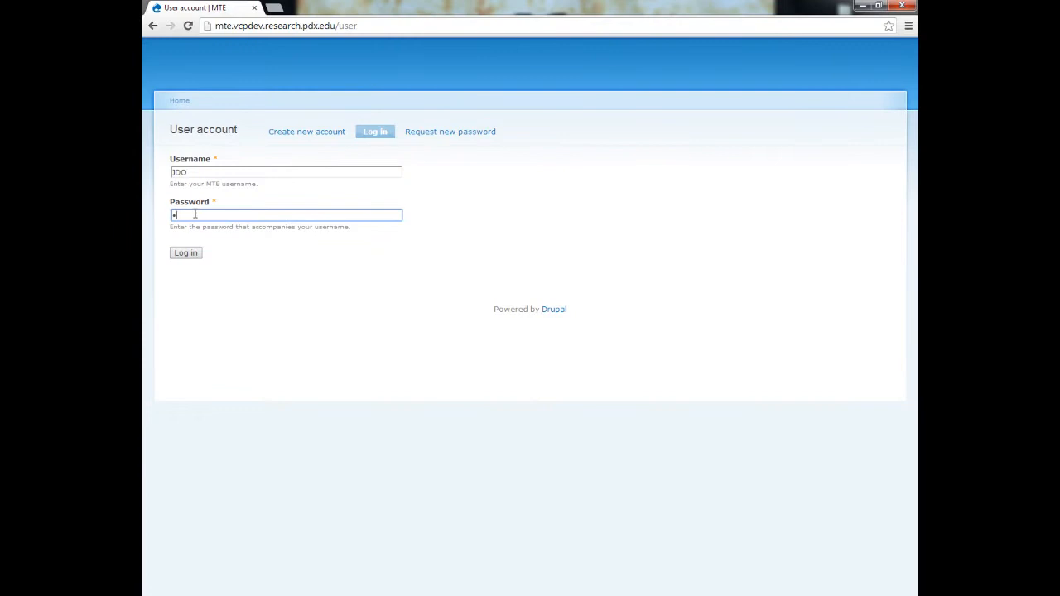
Enter the admin password and submit the VCP login form
left_click(186, 253)
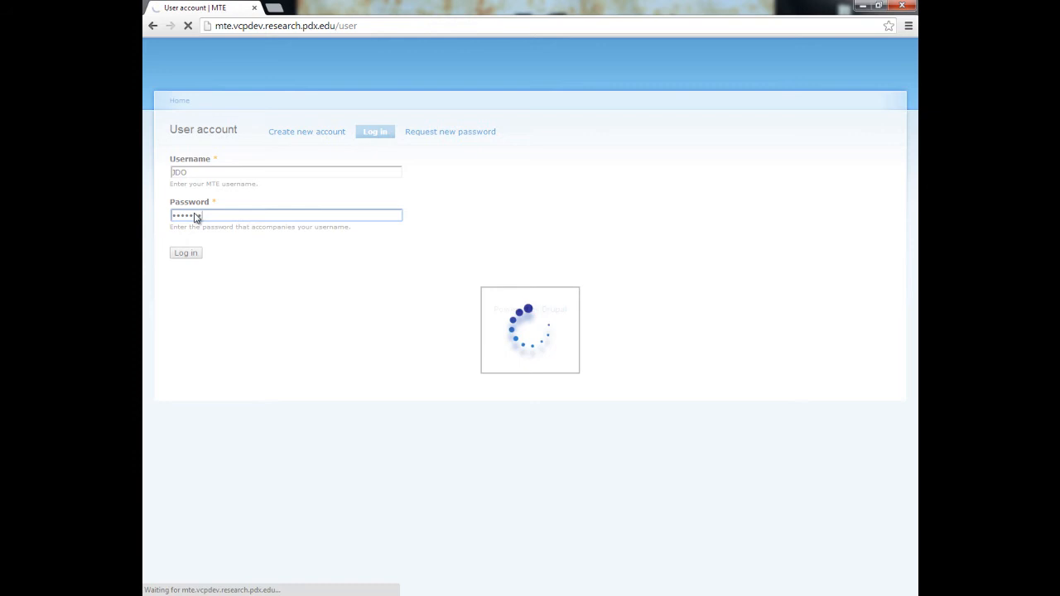
Complete the admin login and go to the Dashboard listing My Videos
left_click(185, 253)
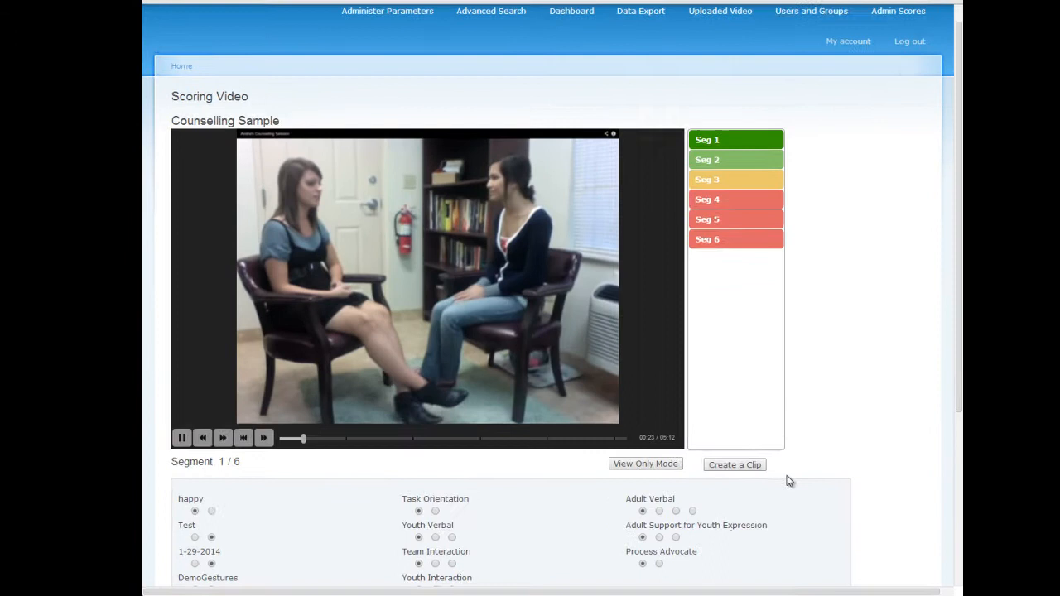
left_click(572, 11)
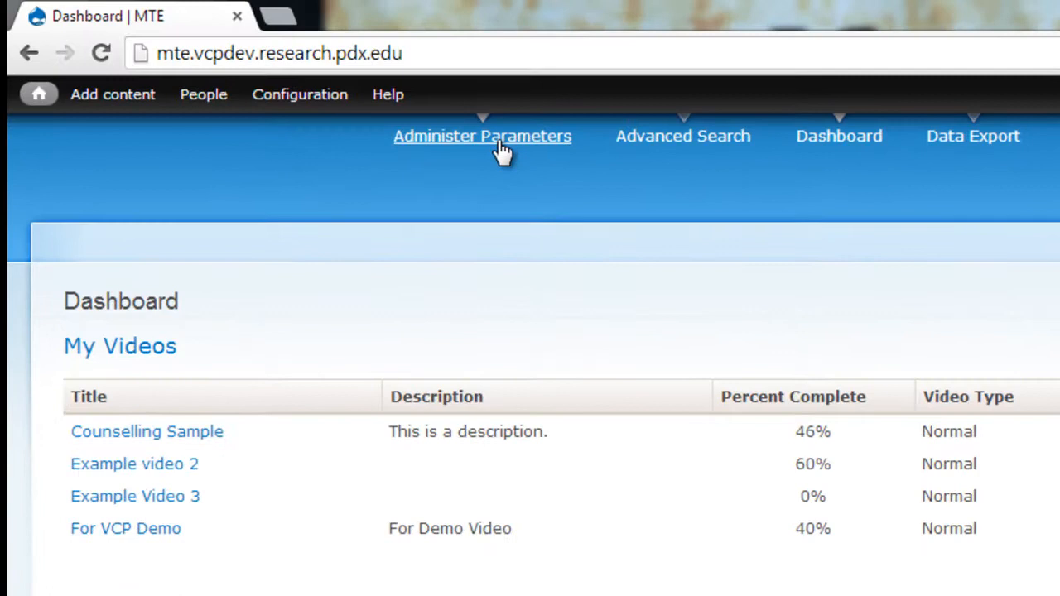
Open the Uploaded Videos page from the top navigation
left_click(482, 136)
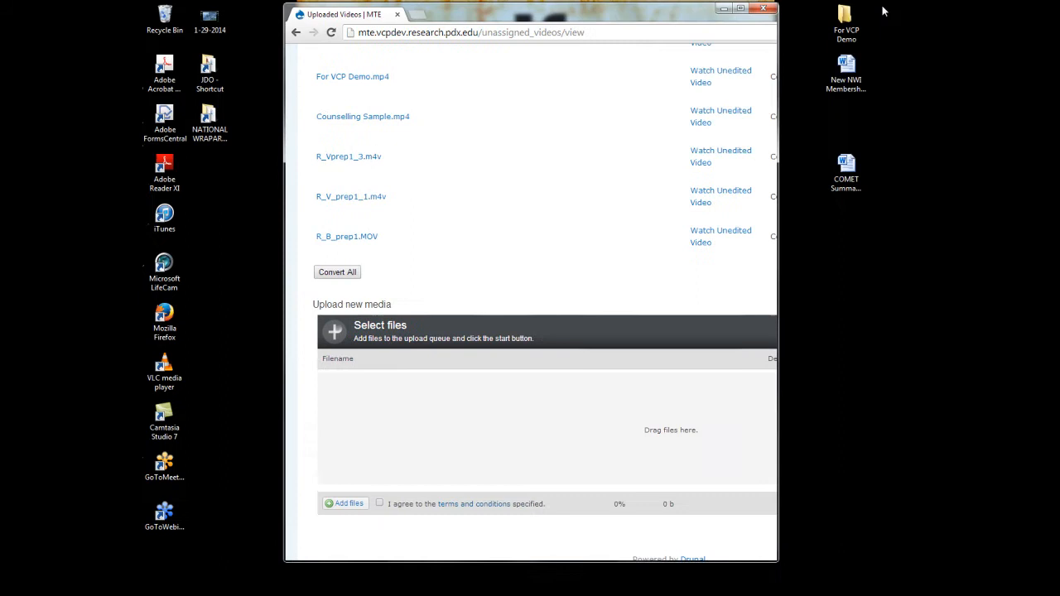
left_click(348, 503)
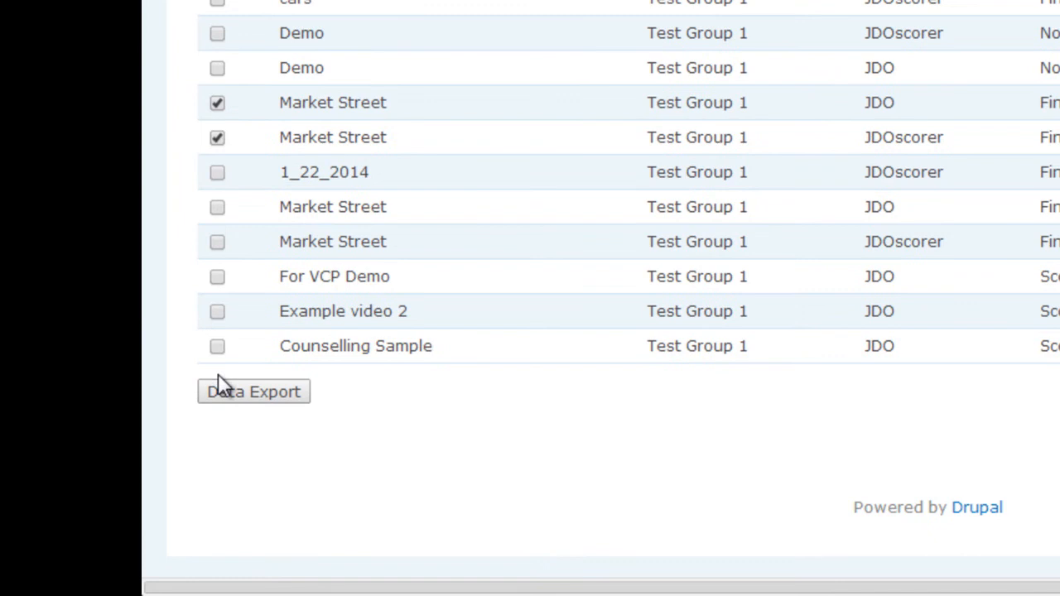
Run Data Export on the checked Market Street records
left_click(254, 392)
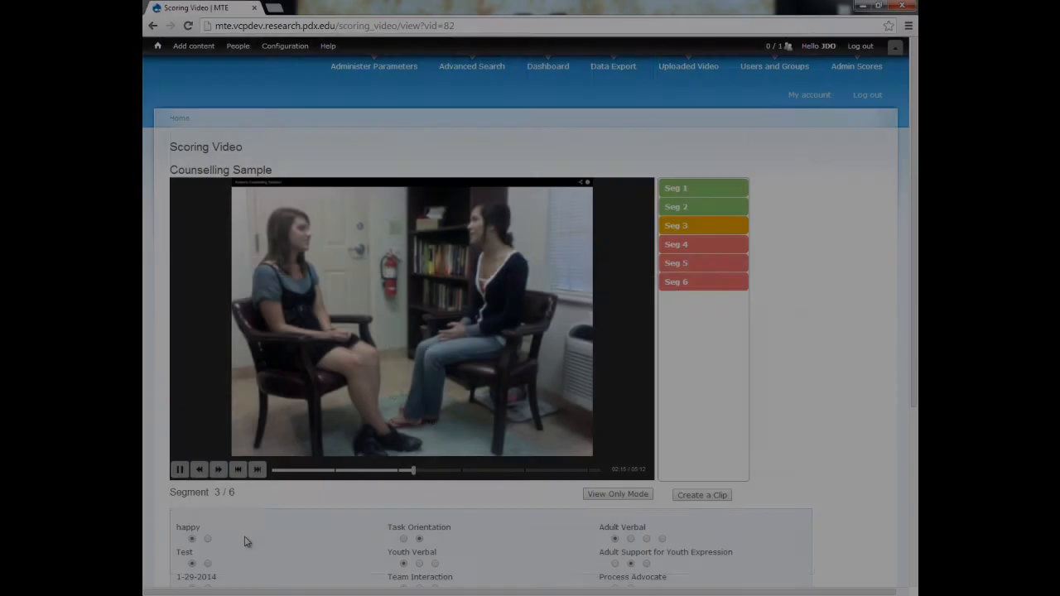
Scroll the Counselling Sample page down to ratings and comments, then back up
scroll("down", 3)
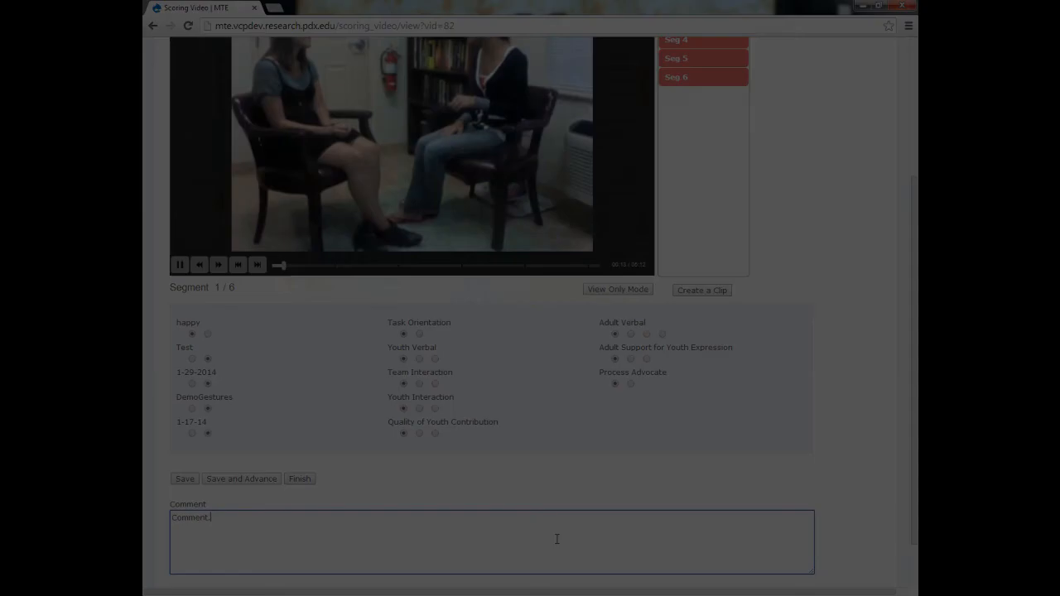
scroll("up", 3)
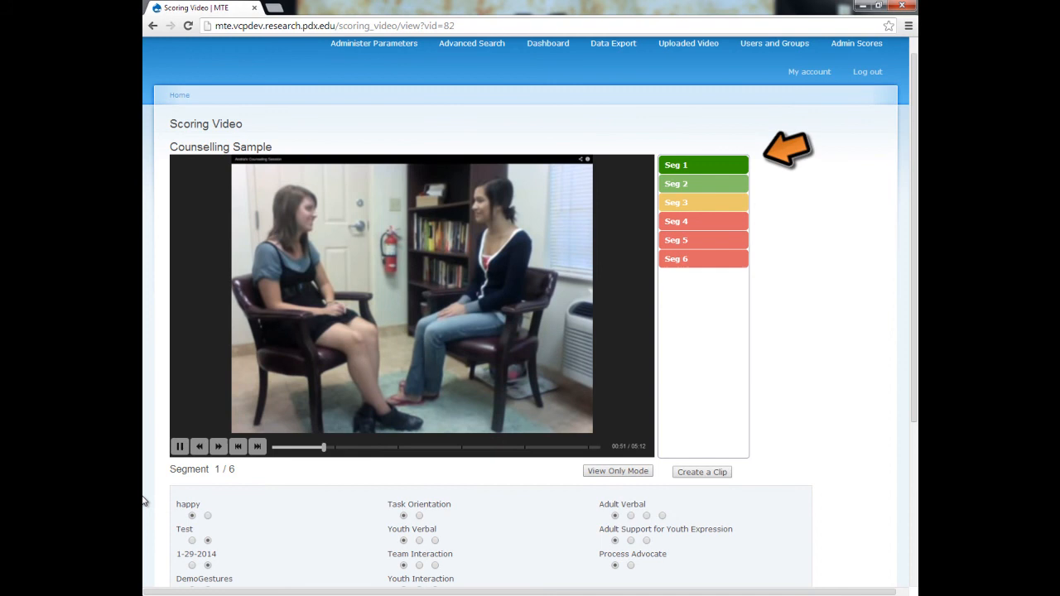
Pause the Counselling Sample video and open its Create a Clip page
left_click(180, 446)
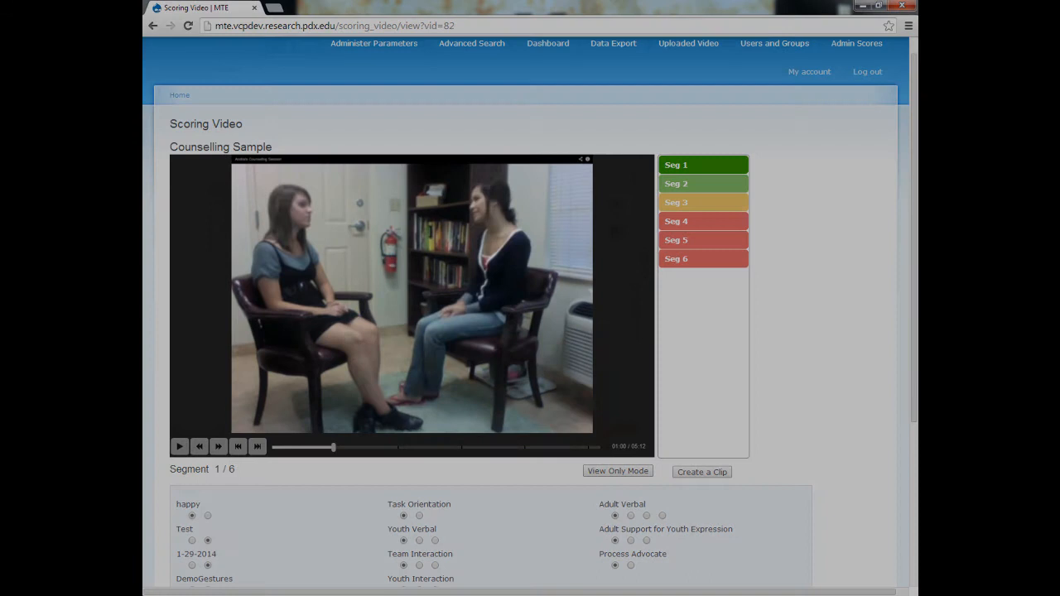
left_click(702, 472)
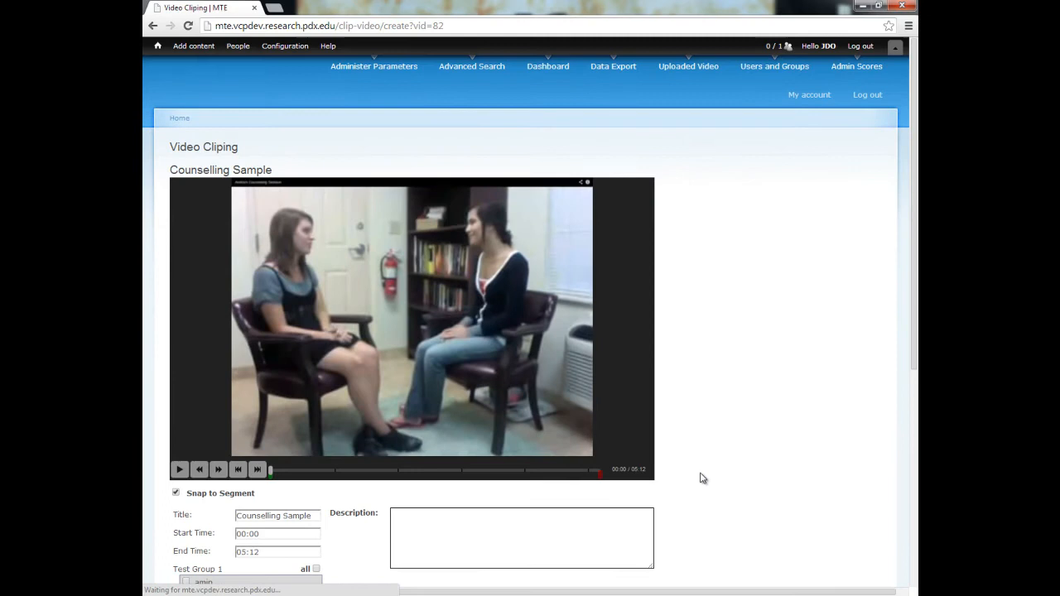